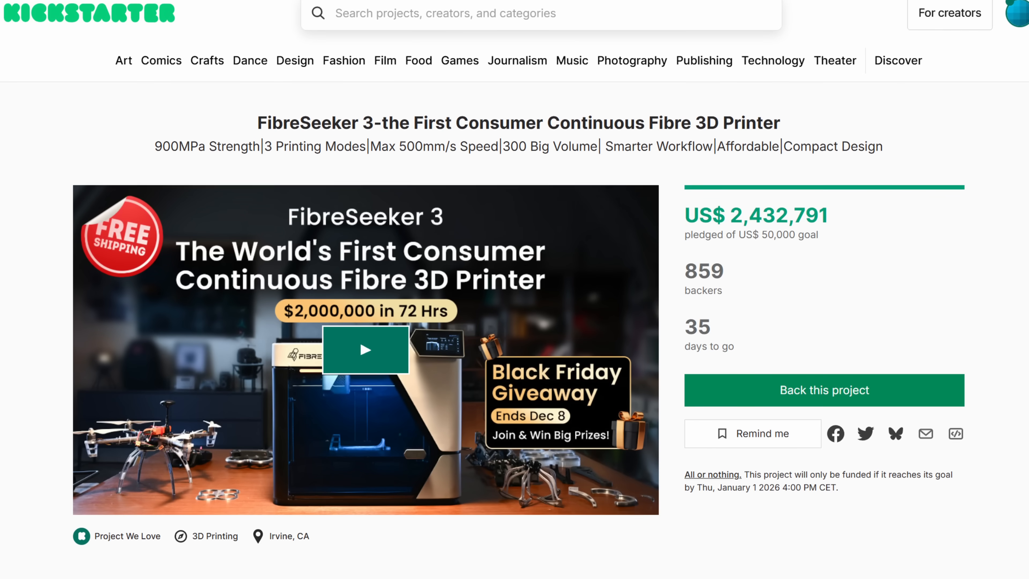
- Scroll the FibreSeeker 3 campaign page and start the hotend and brass nozzle cross-section animation
scroll("down", 3)
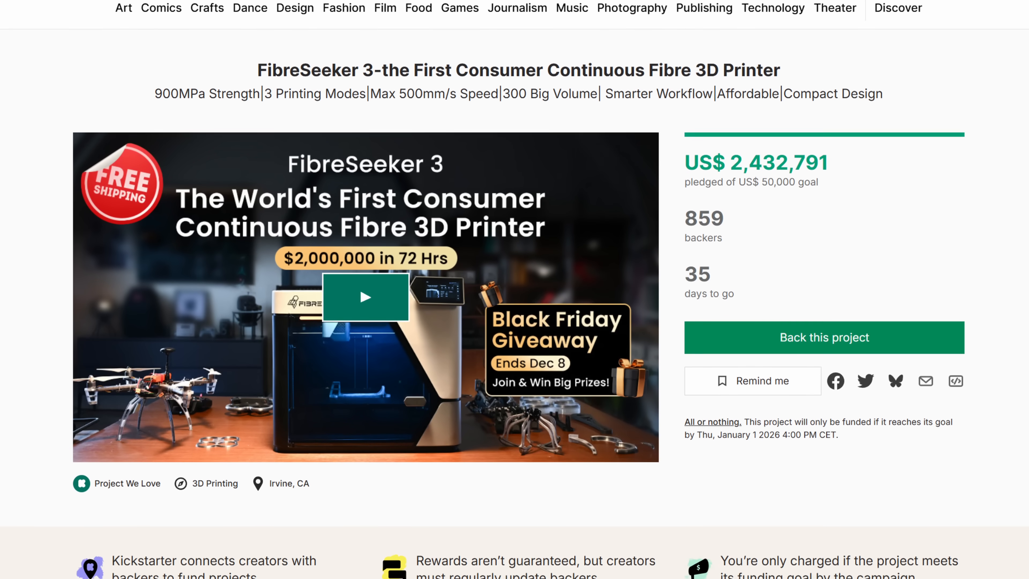
left_click(366, 298)
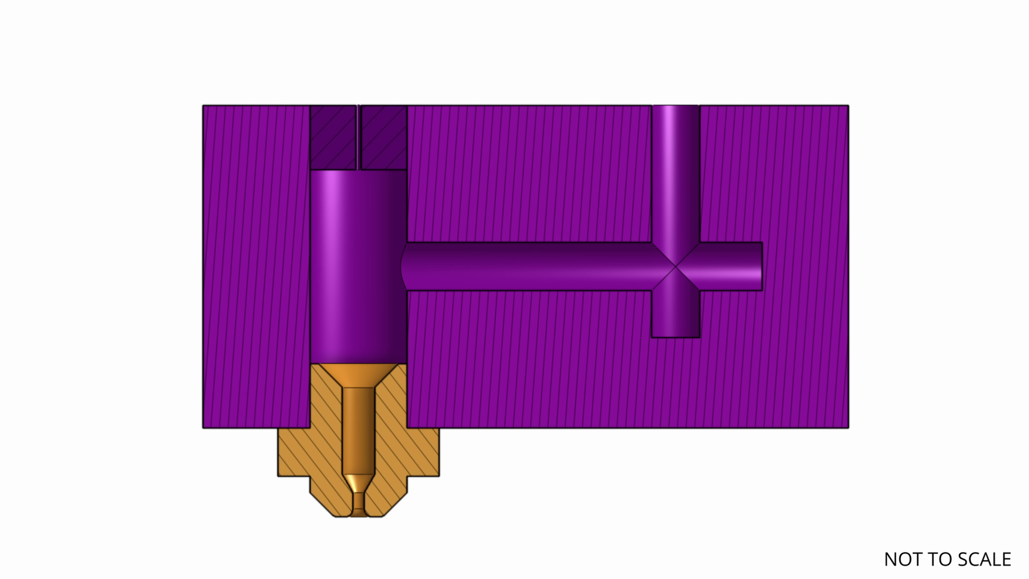